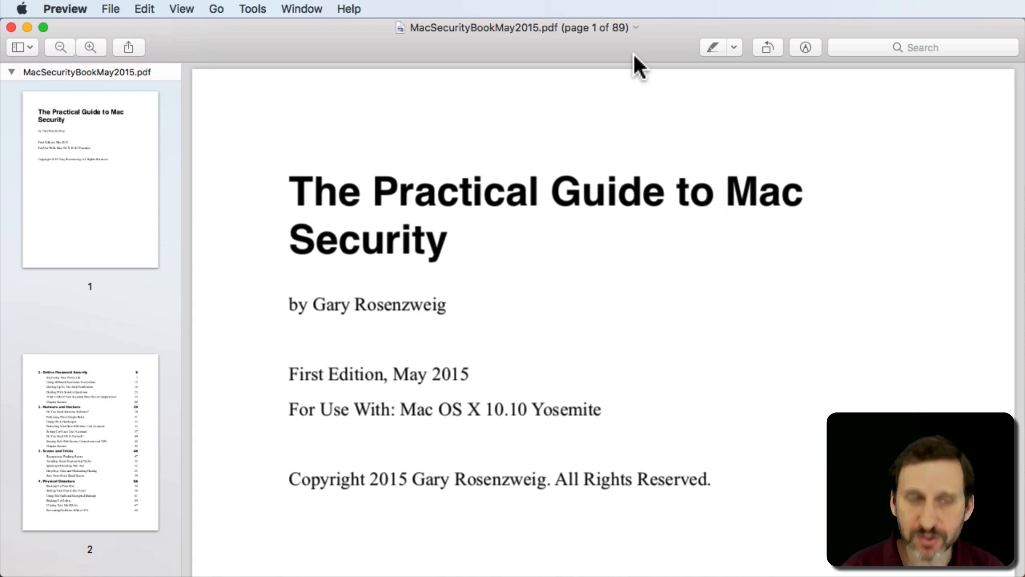
Step: Bring up the Print dialog for the 89-page Mac security guide PDF via File > Print
left_click(110, 8)
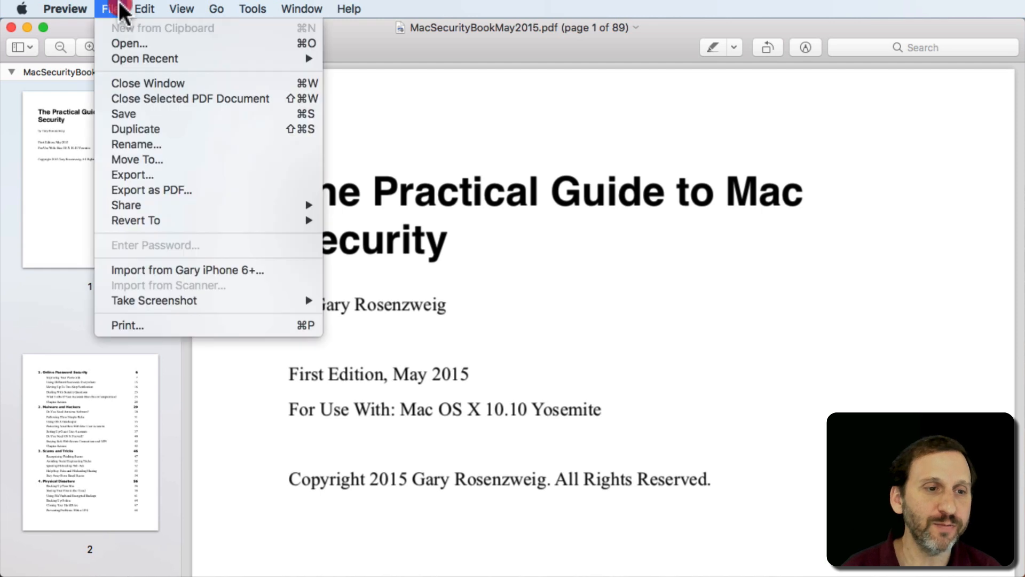
left_click(127, 325)
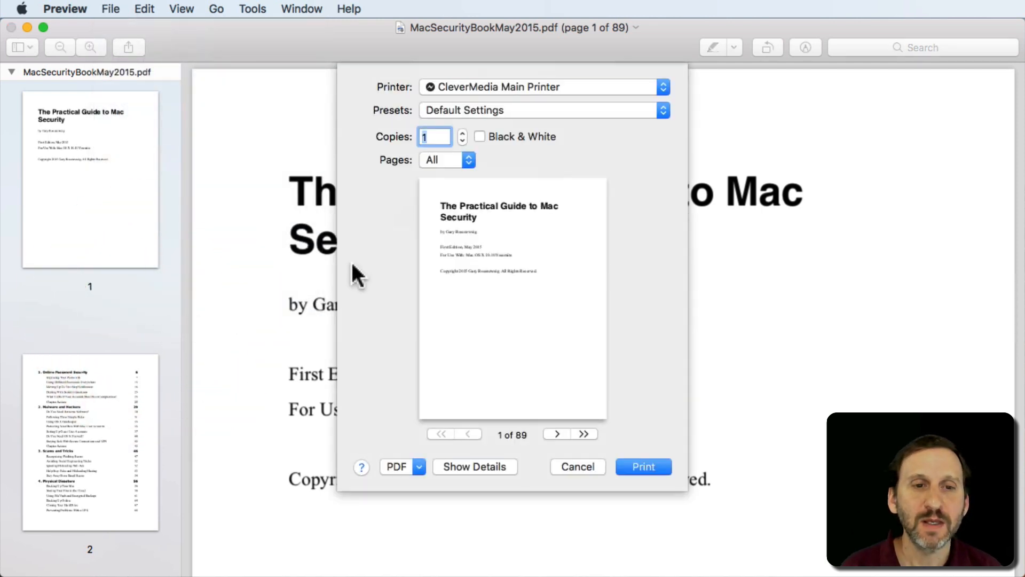
mouse_move(533, 441)
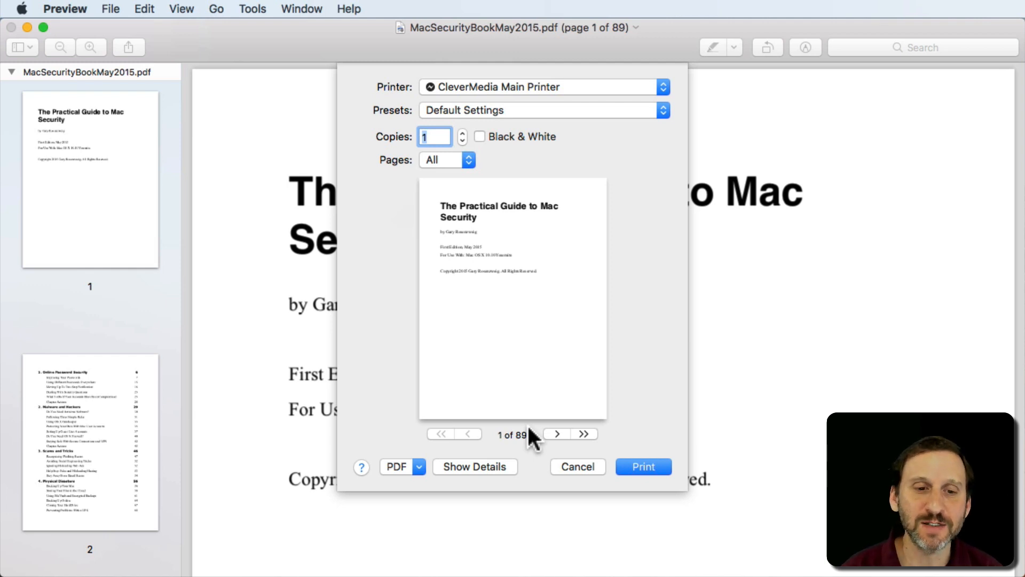
Step: Show the full print details and switch the options pane to Layout
left_click(475, 466)
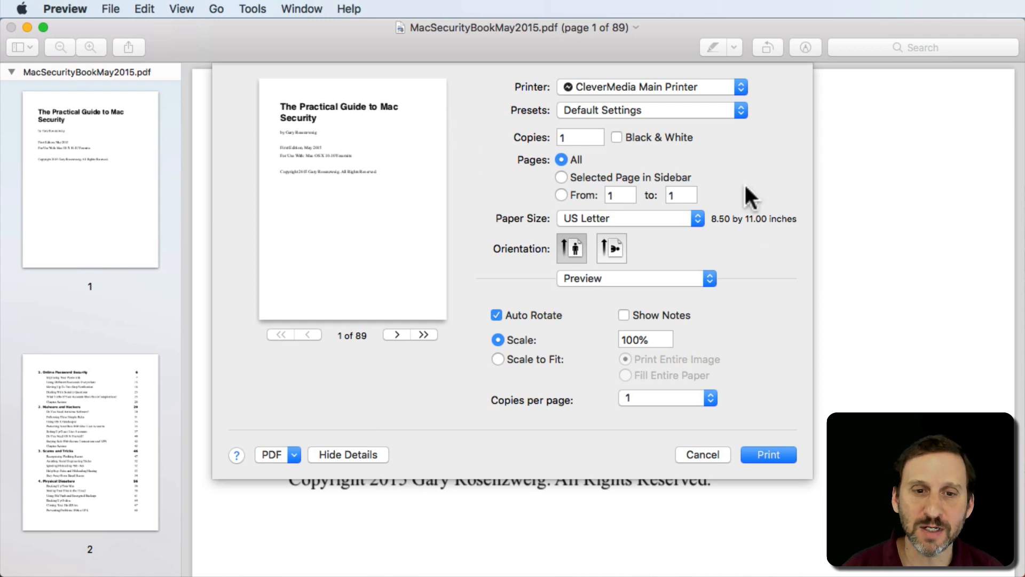
left_click(634, 277)
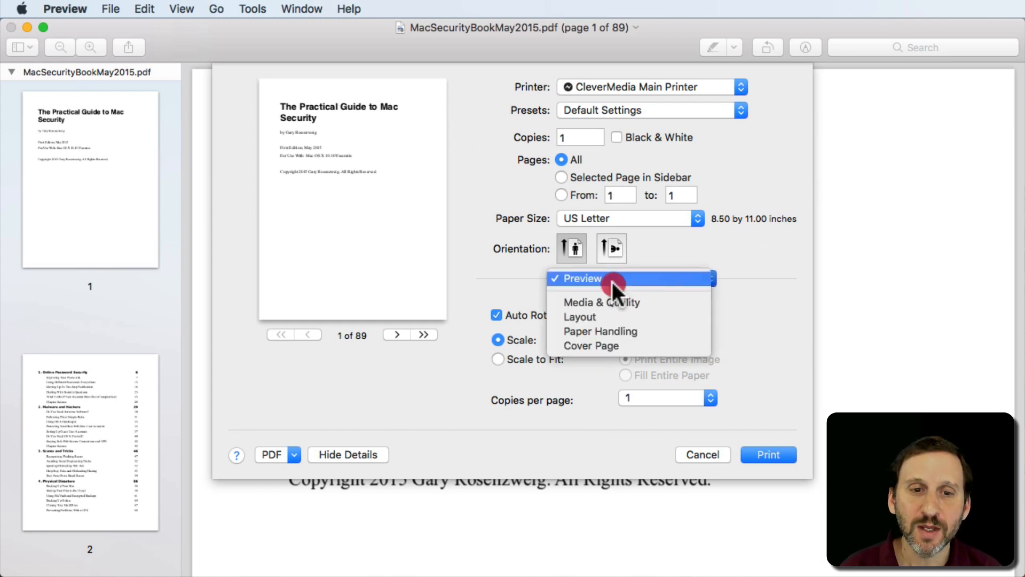
left_click(579, 316)
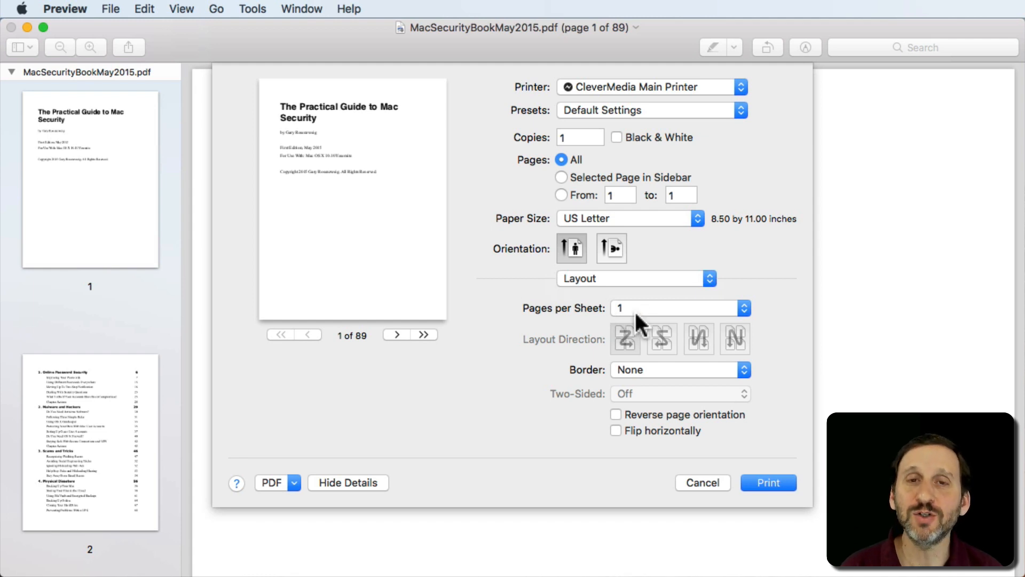
mouse_move(654, 317)
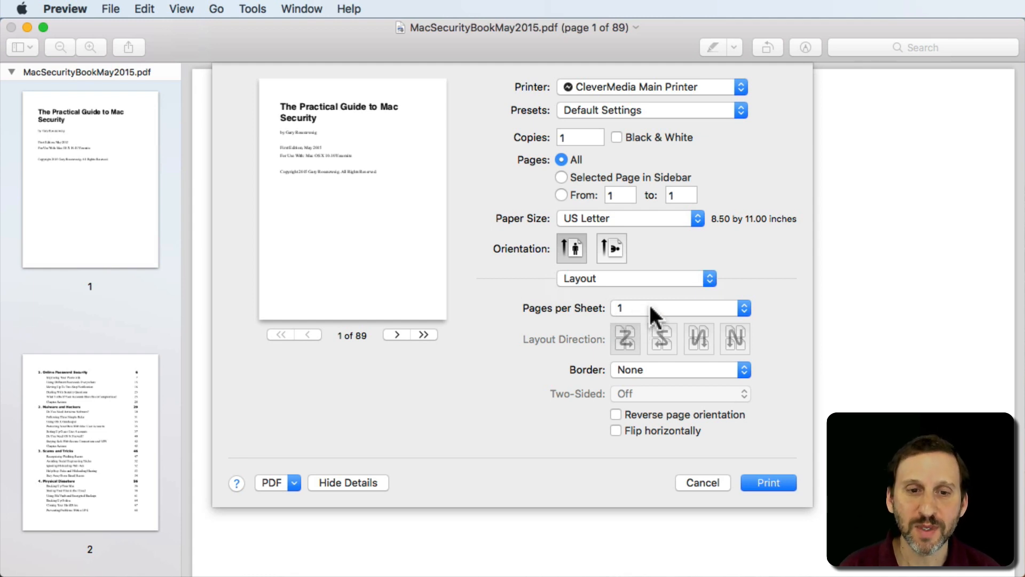
Step: Set Pages per Sheet to 2 (45 sheets) and page the preview forward two sheets
left_click(677, 307)
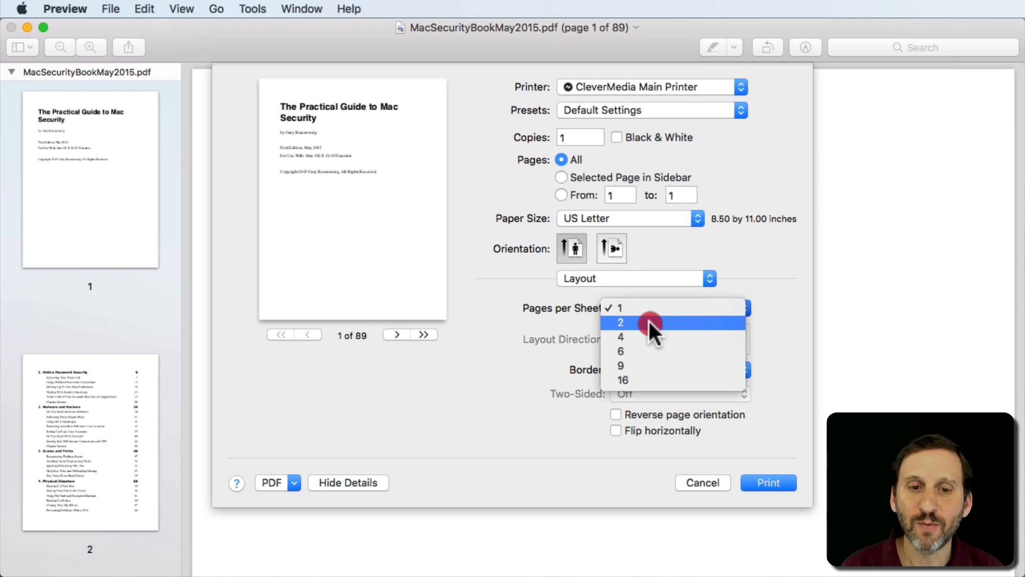
left_click(619, 322)
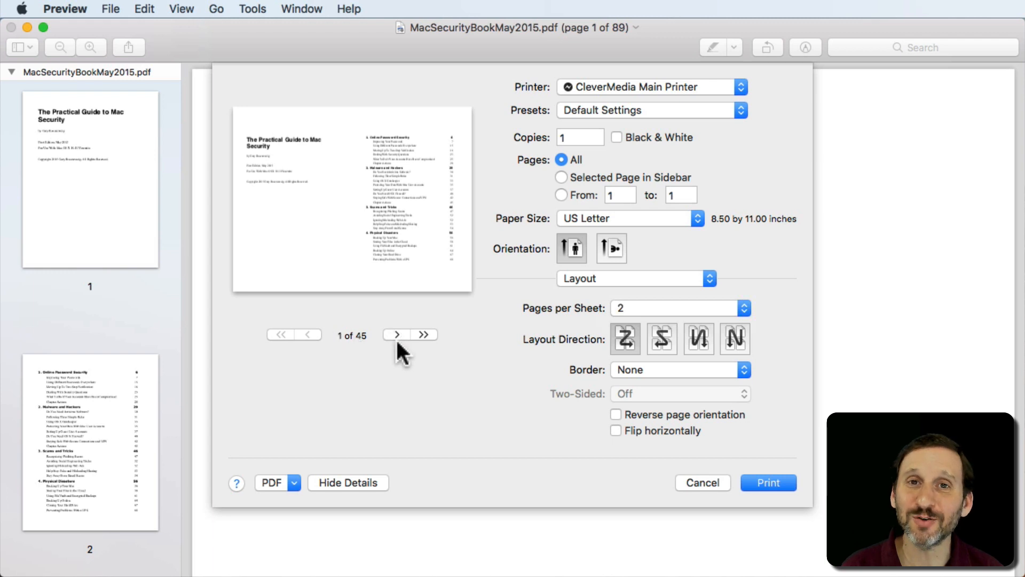
left_click(395, 334)
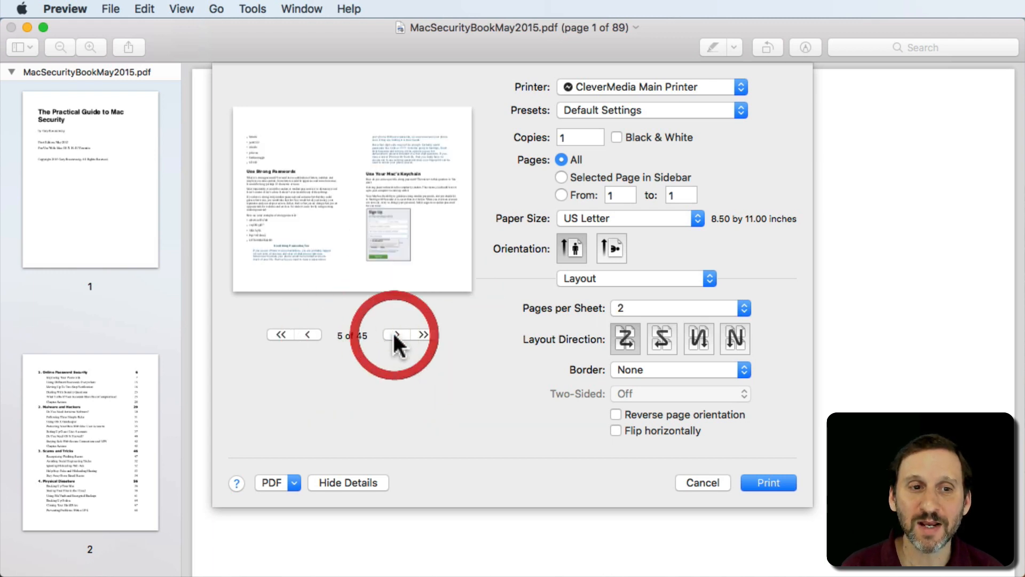
left_click(395, 335)
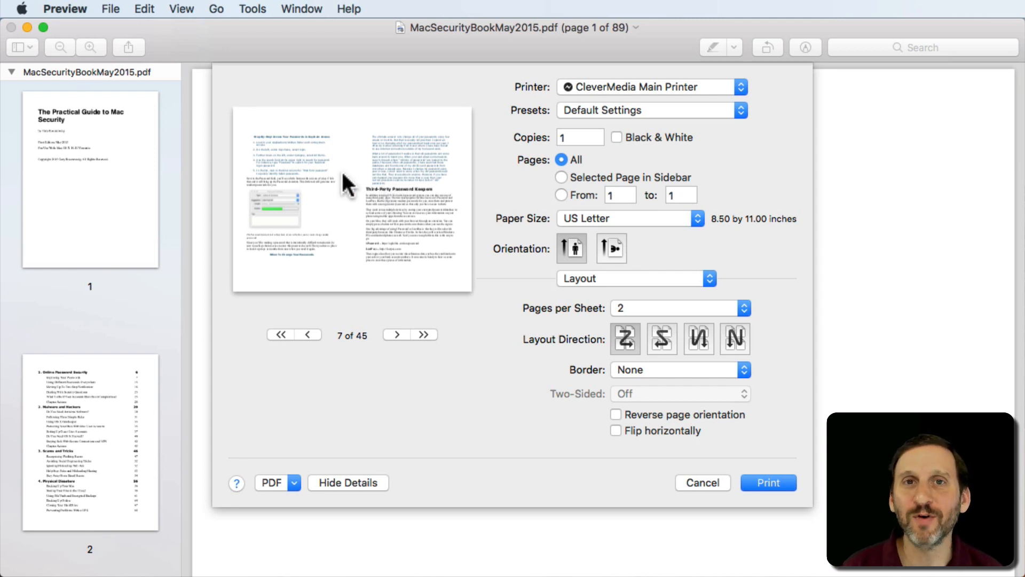
mouse_move(337, 183)
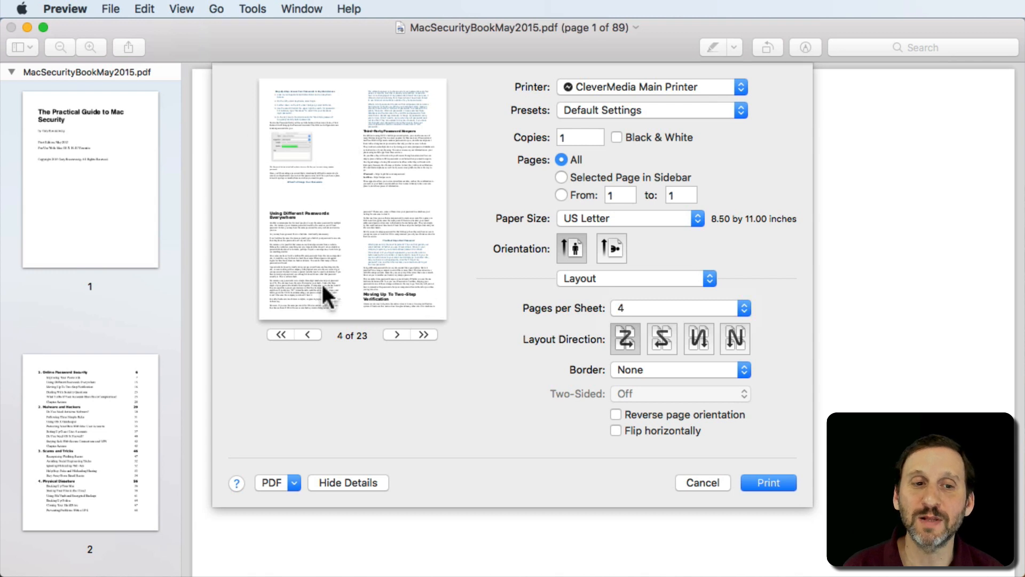
mouse_move(361, 347)
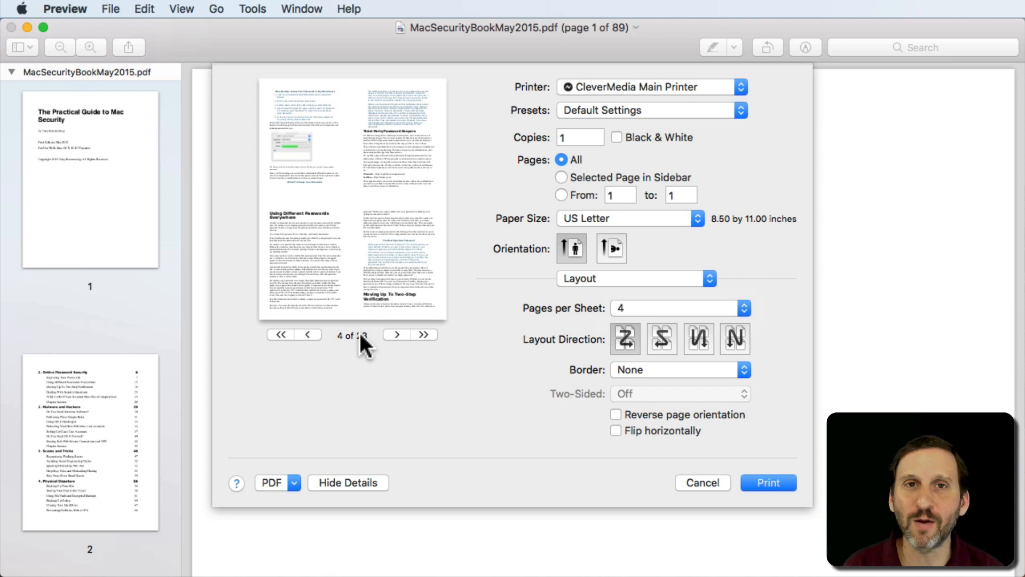
mouse_move(353, 235)
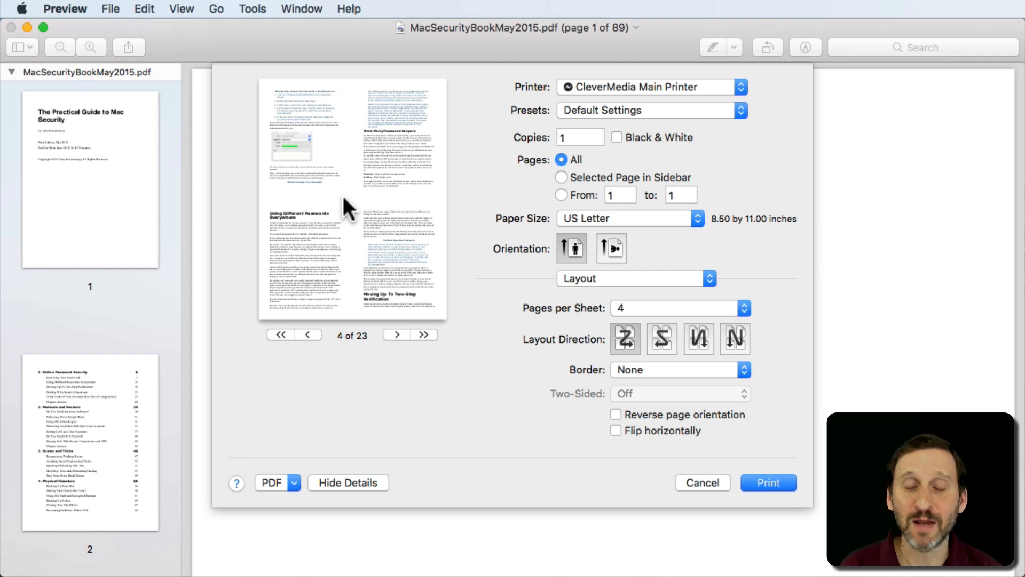
Step: Reopen the Pages per Sheet choices to change the 4-up layout giving 23 sheets
left_click(678, 308)
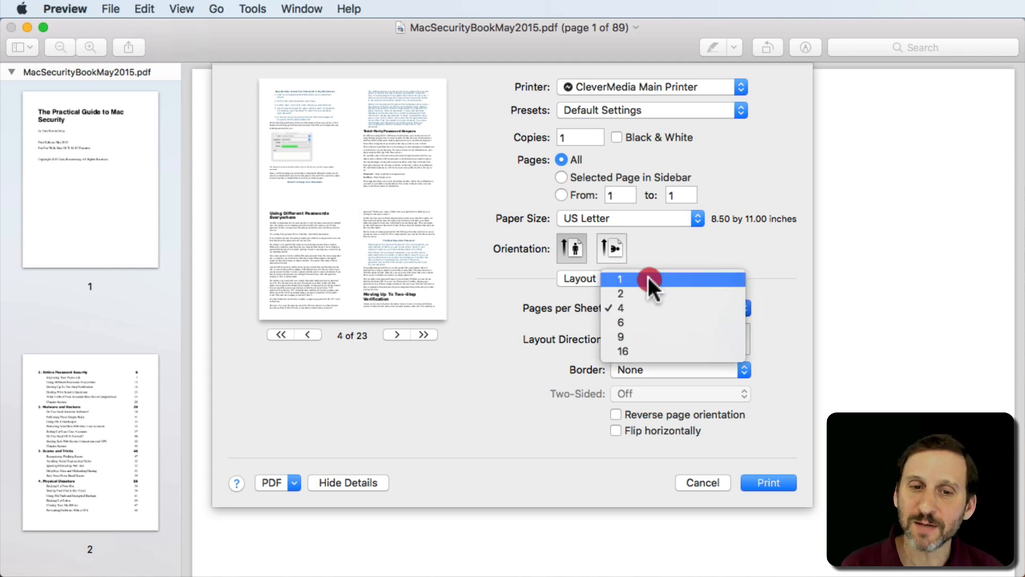
mouse_move(653, 317)
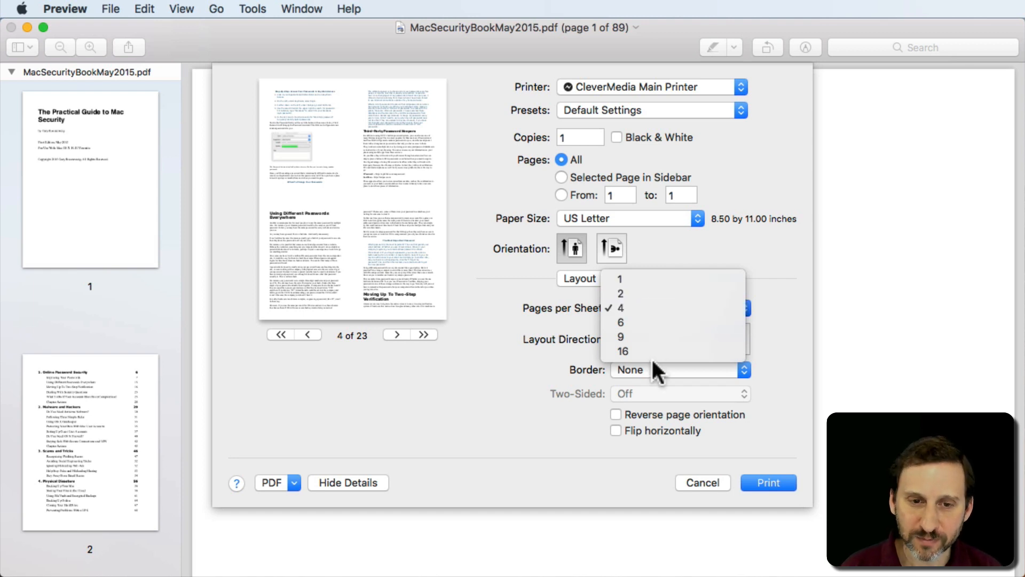
Step: Choose 16 pages per sheet so the PDF fits on 6 sheets
left_click(622, 352)
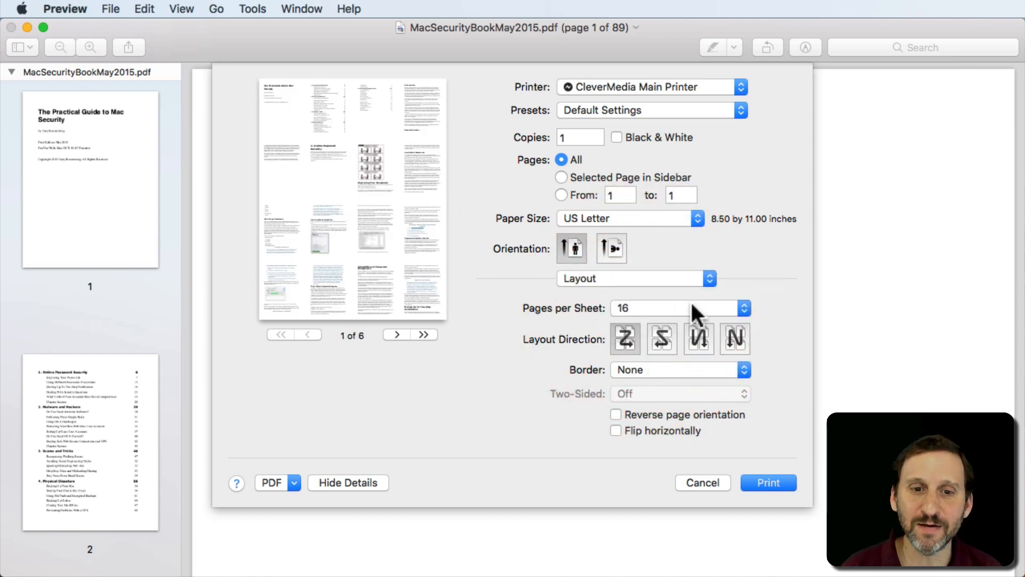
mouse_move(676, 318)
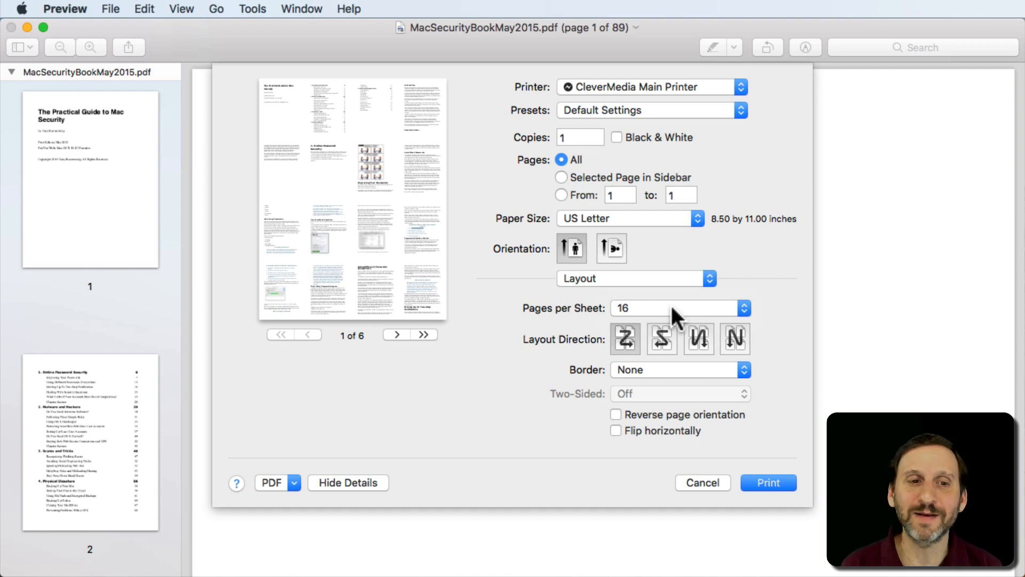
mouse_move(389, 167)
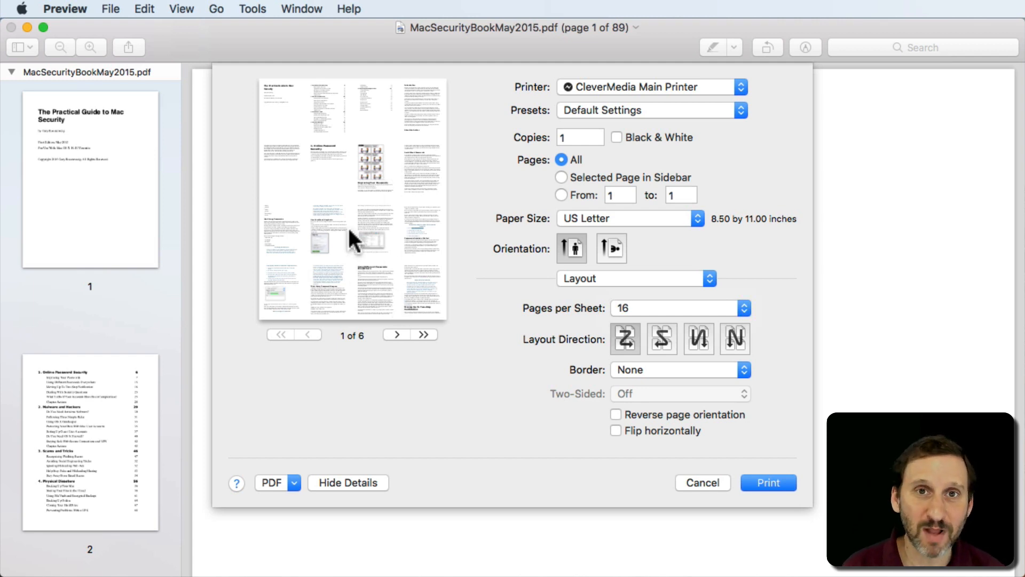
mouse_move(361, 288)
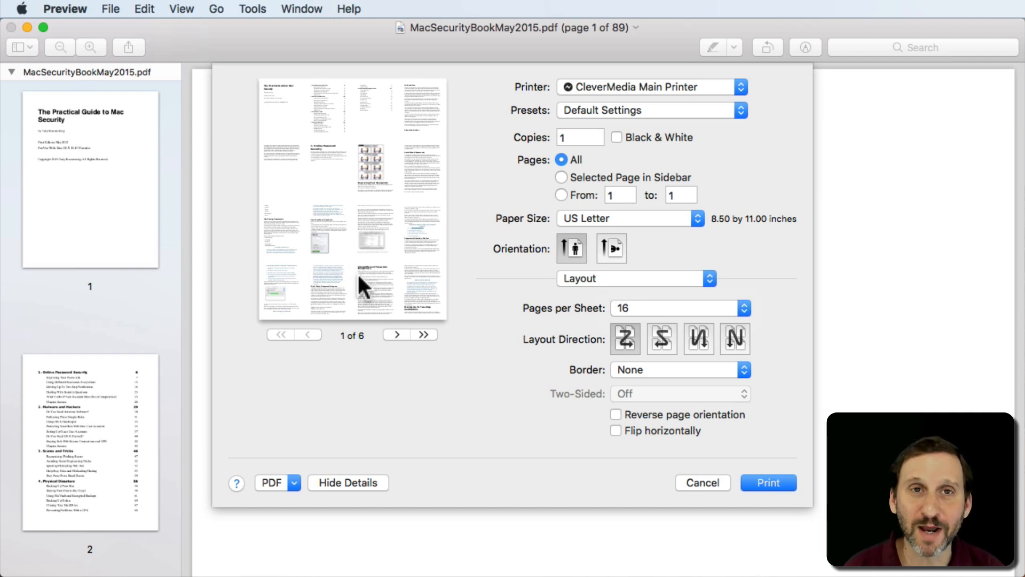
mouse_move(516, 301)
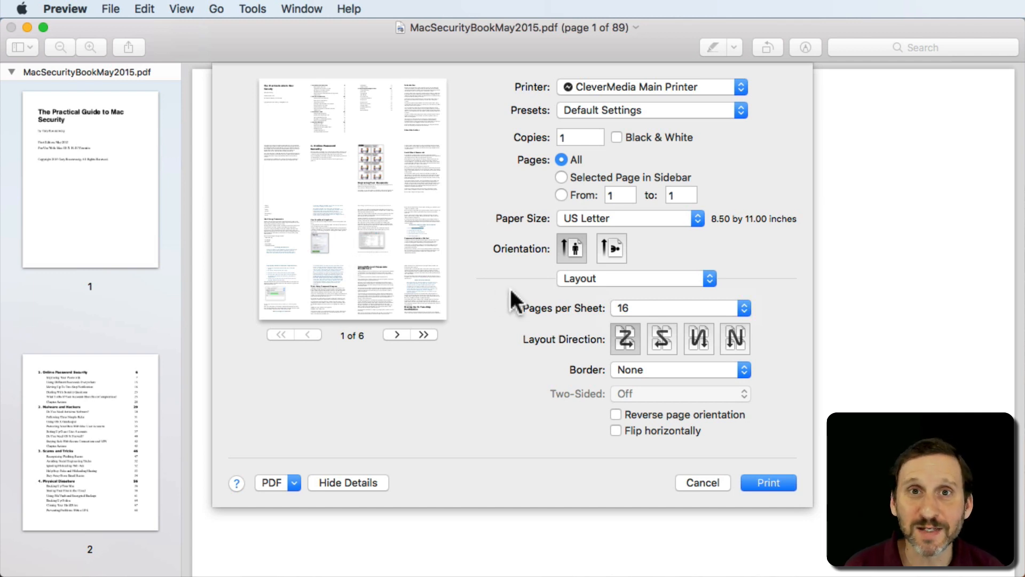
mouse_move(395, 282)
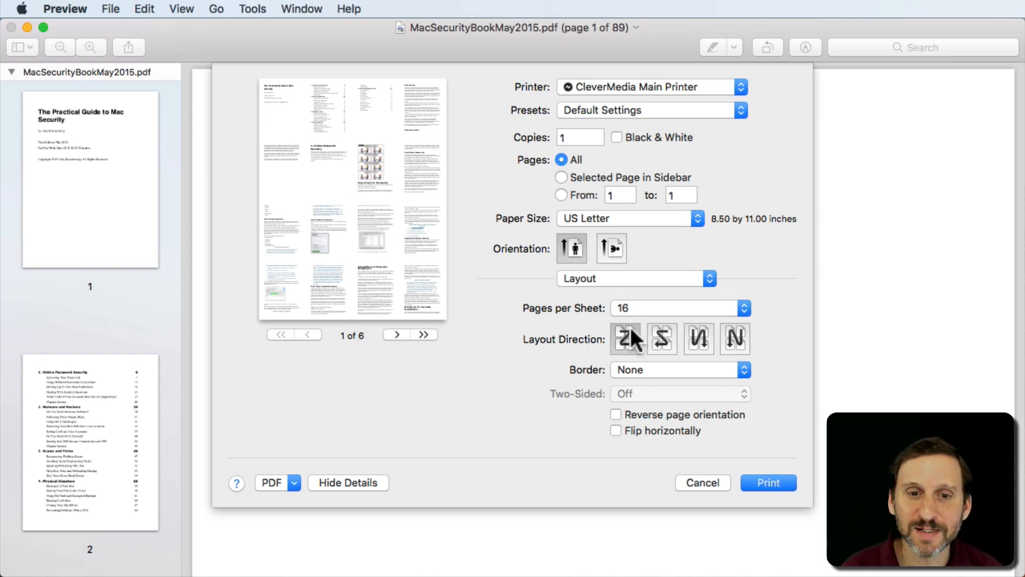
Step: Return to 4 pages per sheet, try 2 again, then settle on 4 for 23 sheets
left_click(679, 308)
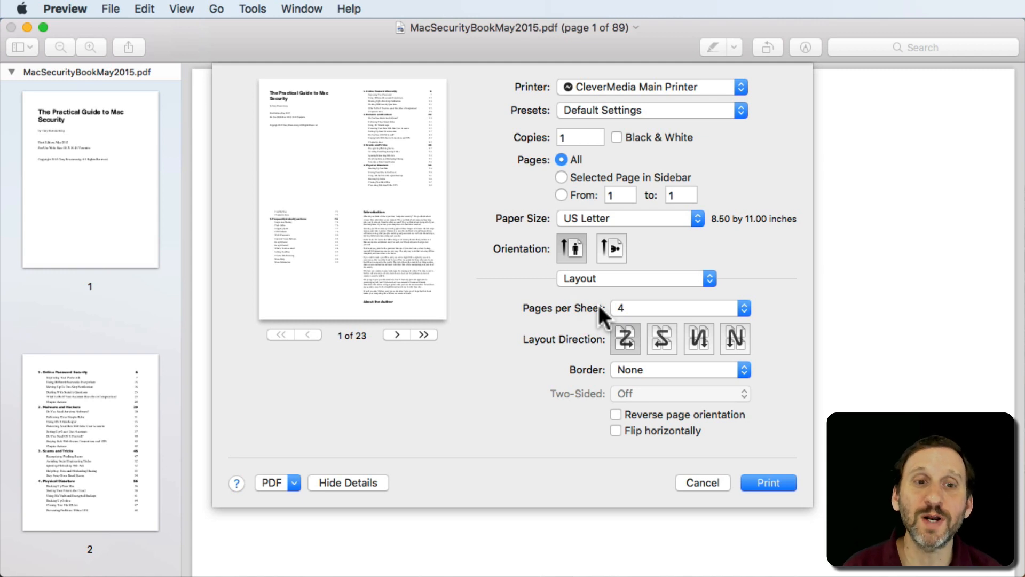
mouse_move(385, 183)
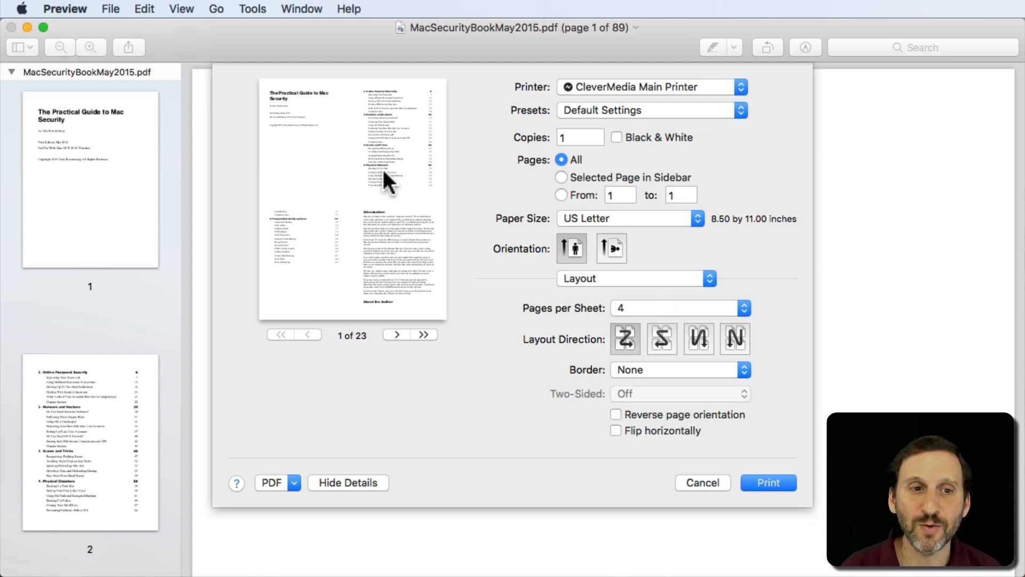
left_click(679, 308)
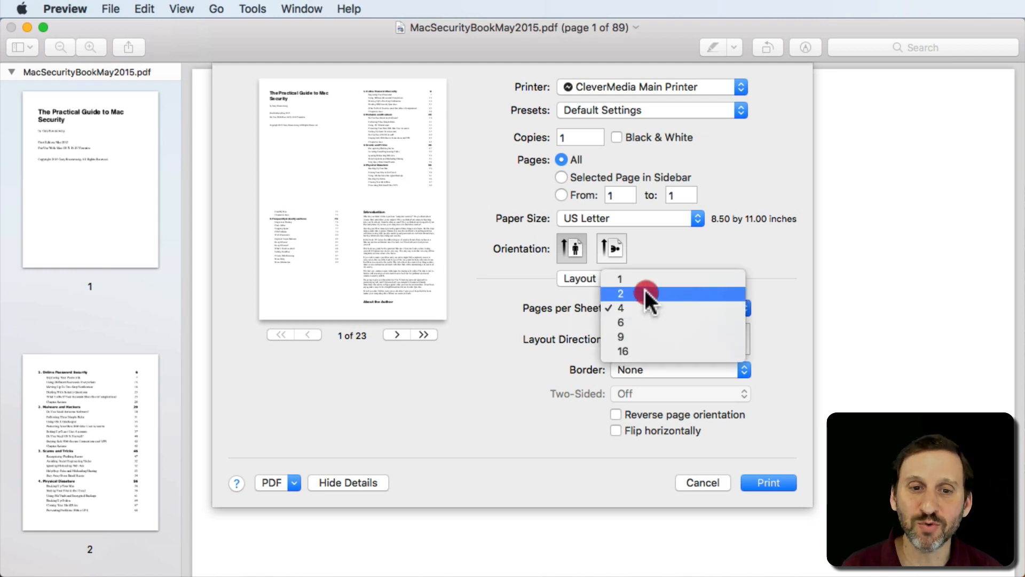
left_click(621, 293)
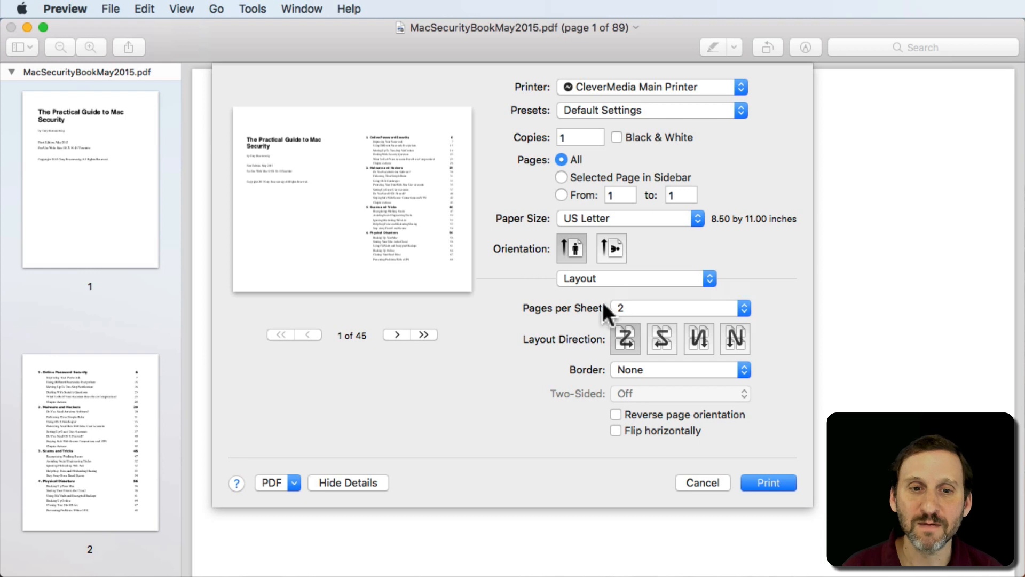
left_click(679, 308)
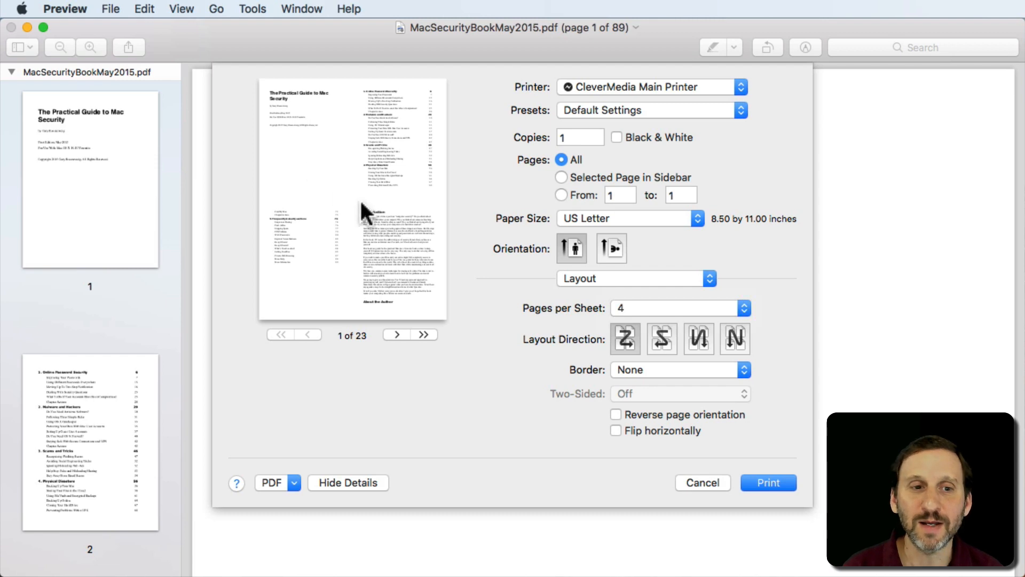
mouse_move(378, 221)
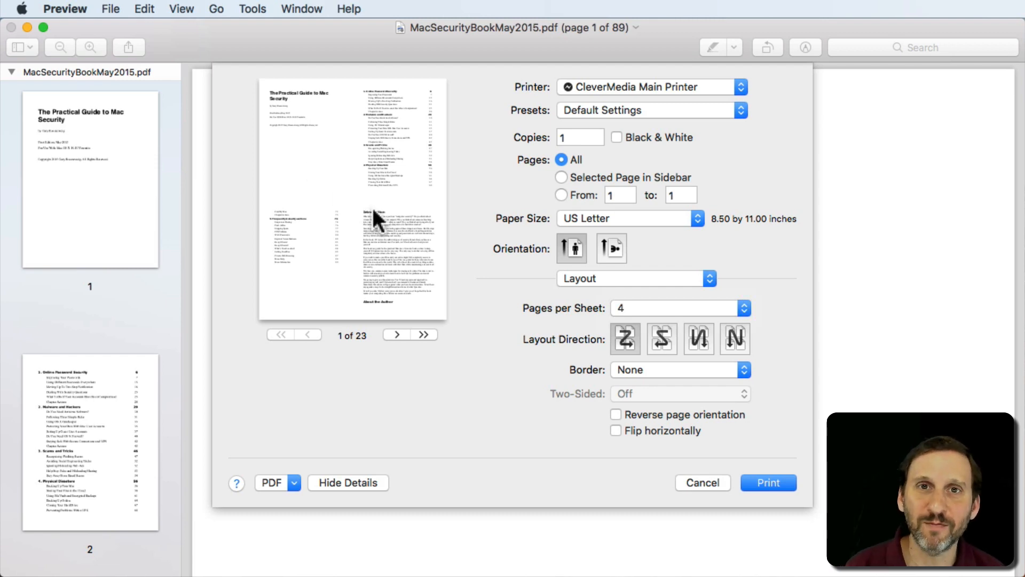